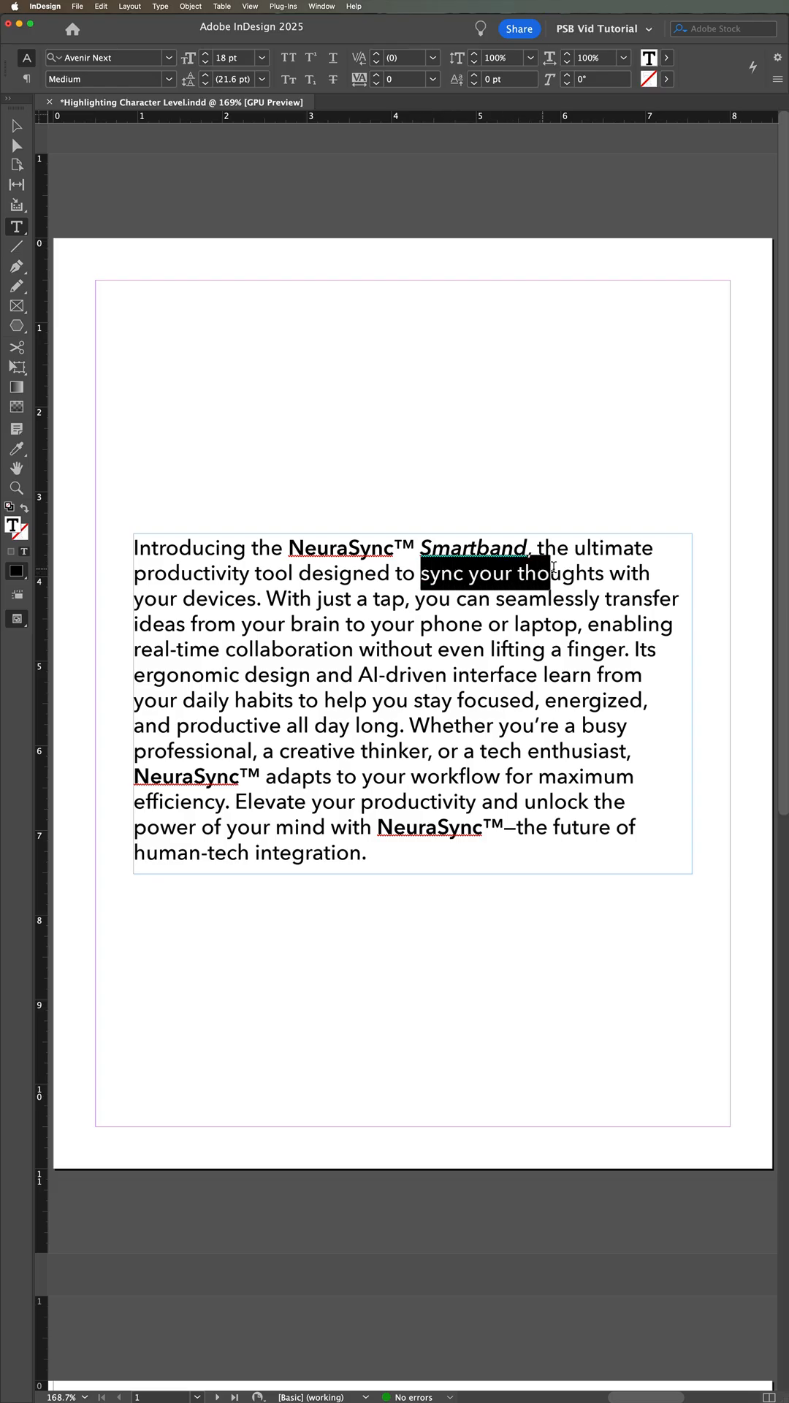
Drag across 'sync your thoughts' in the paragraph's second line to select it
left_click_drag(550, 573, 605, 573)
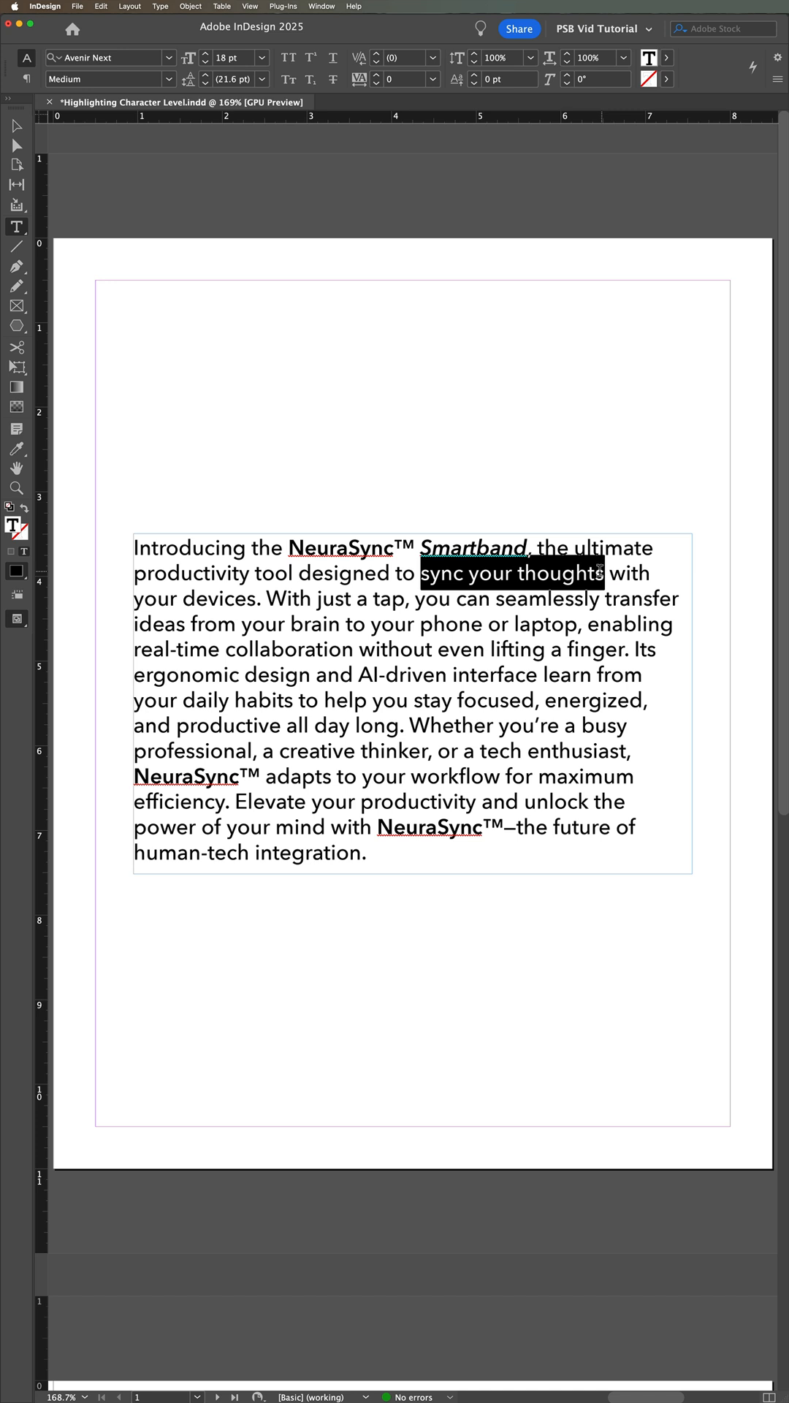
left_click(405, 57)
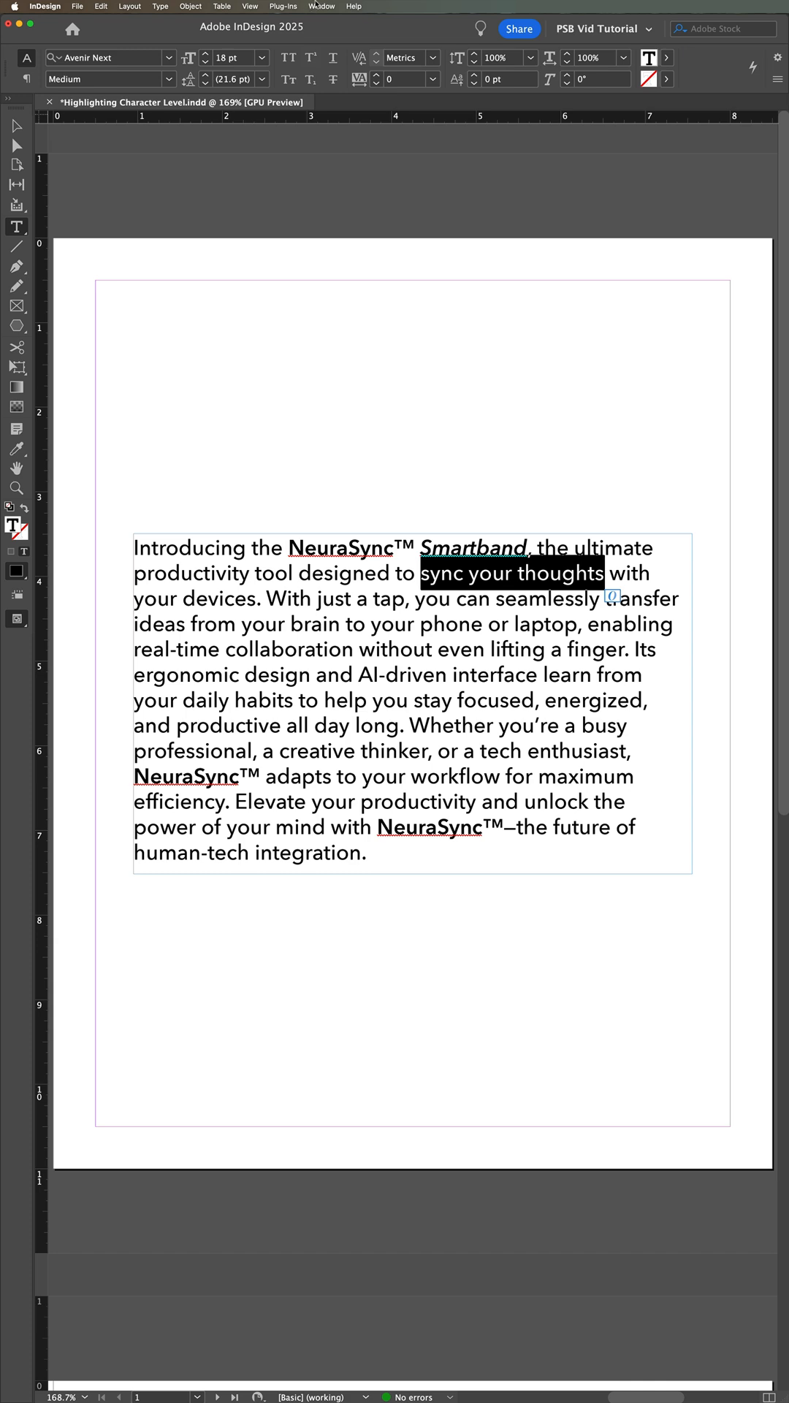
Show the Character panel and choose Underline Options from its menu
left_click(322, 5)
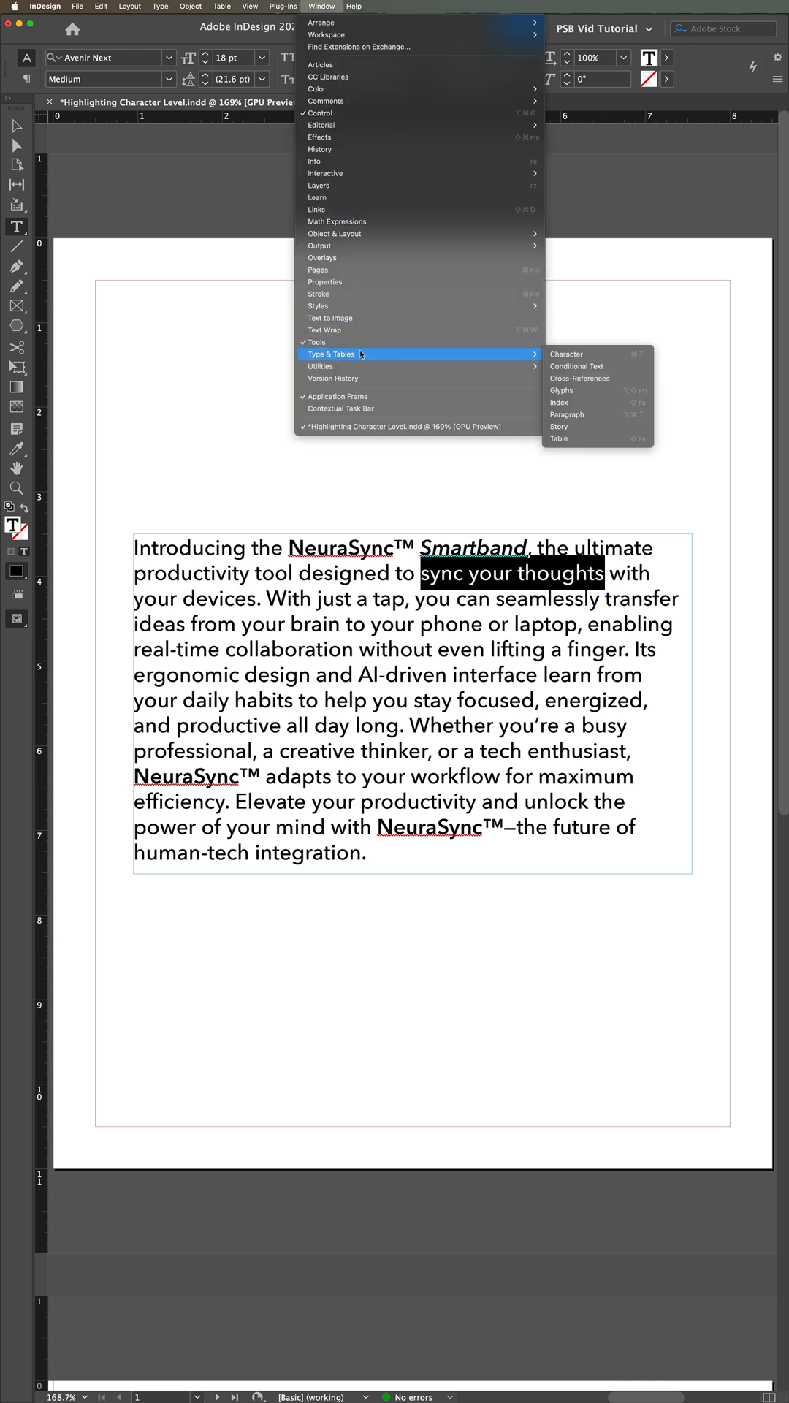
left_click(565, 354)
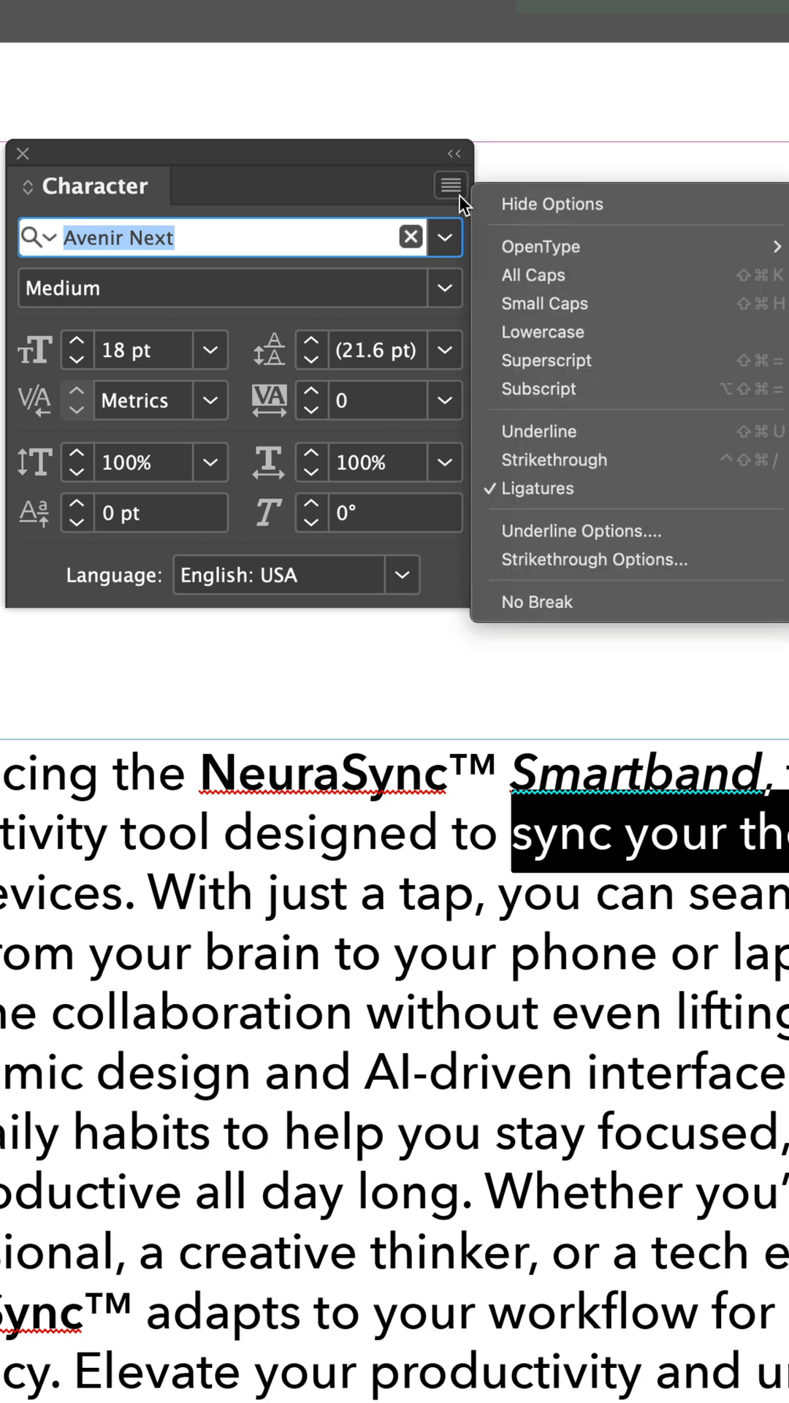
left_click(579, 530)
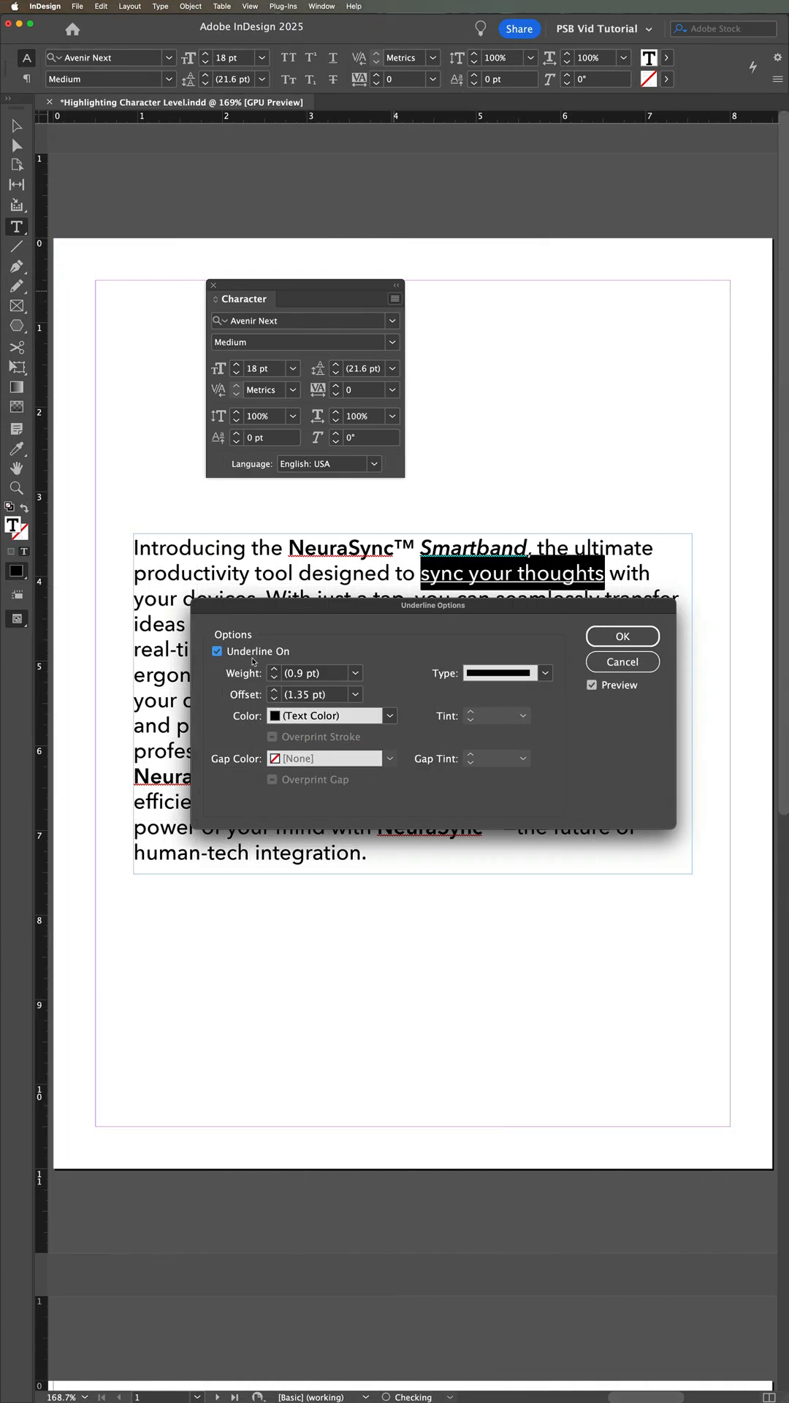
Move the Underline Options dialog off the phrase and list the Weight choices
left_click_drag(432, 605, 401, 701)
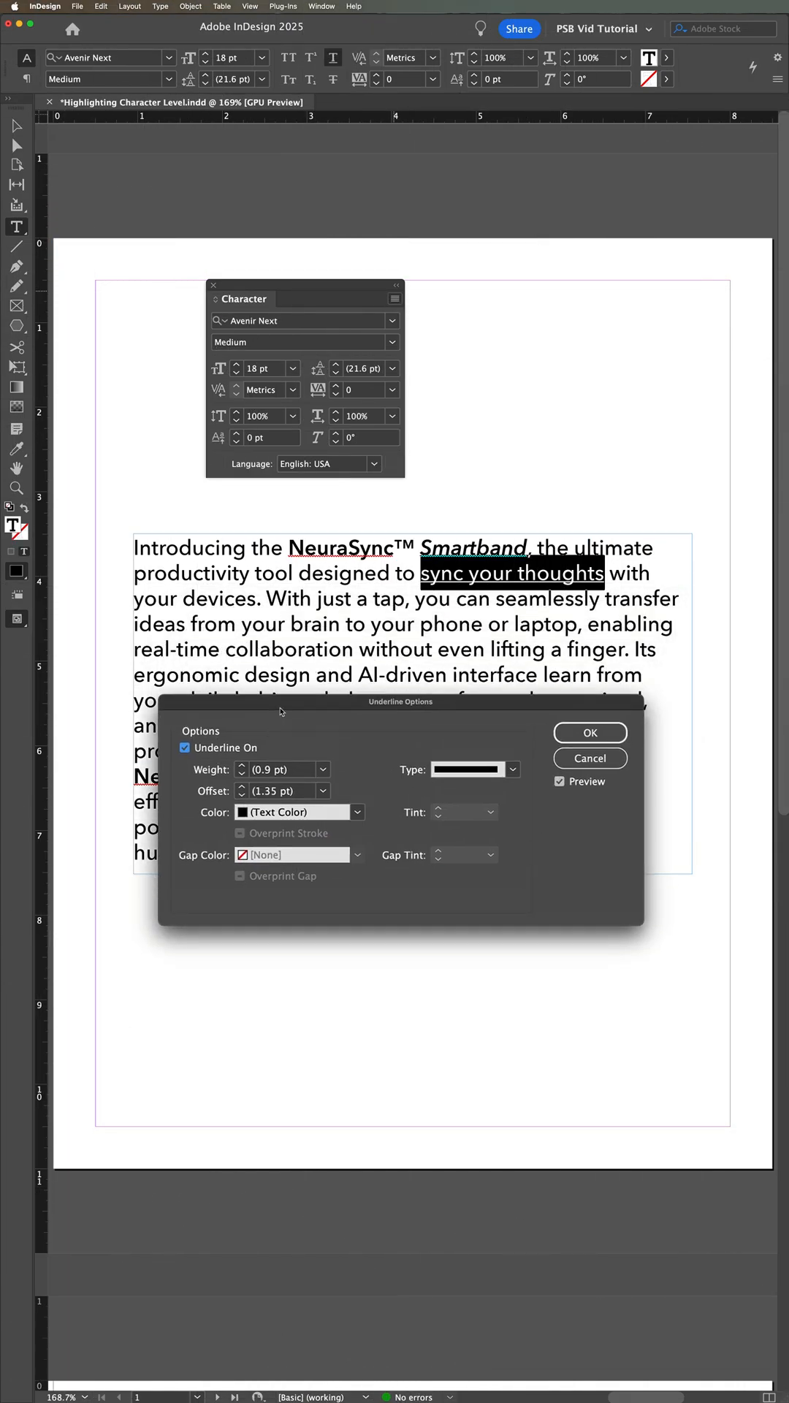
mouse_move(338, 775)
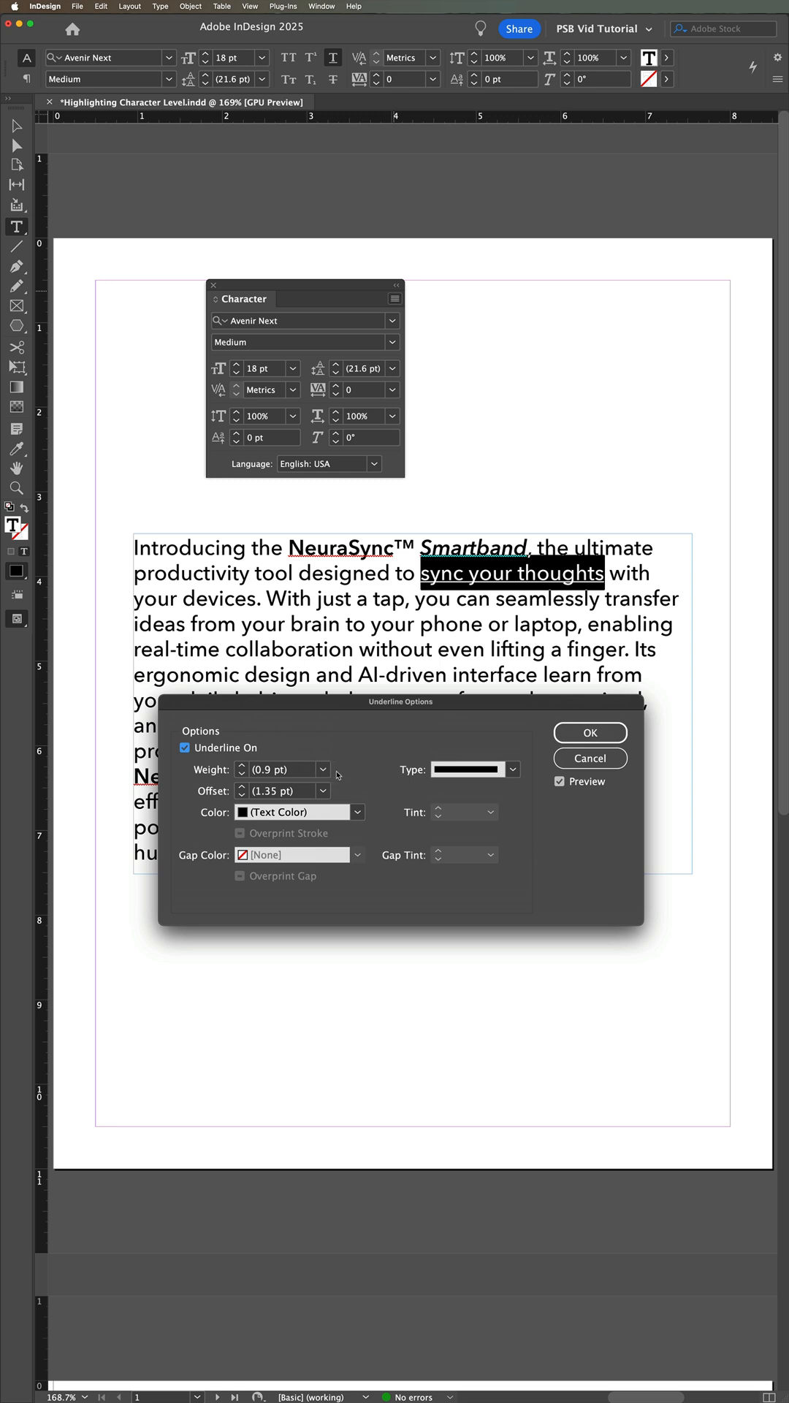
left_click(321, 770)
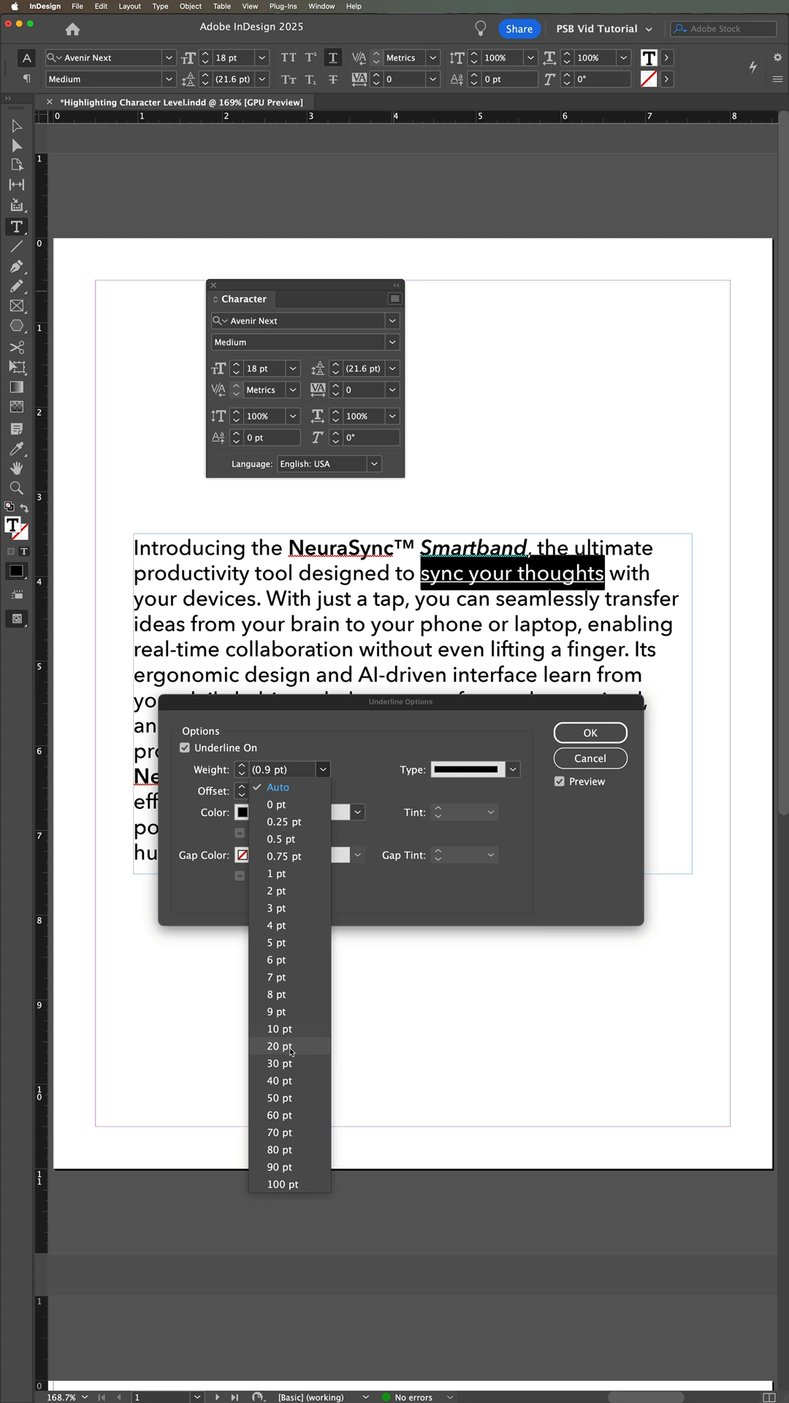
Choose 20 pt underline weight and list the Color swatches
left_click(278, 1045)
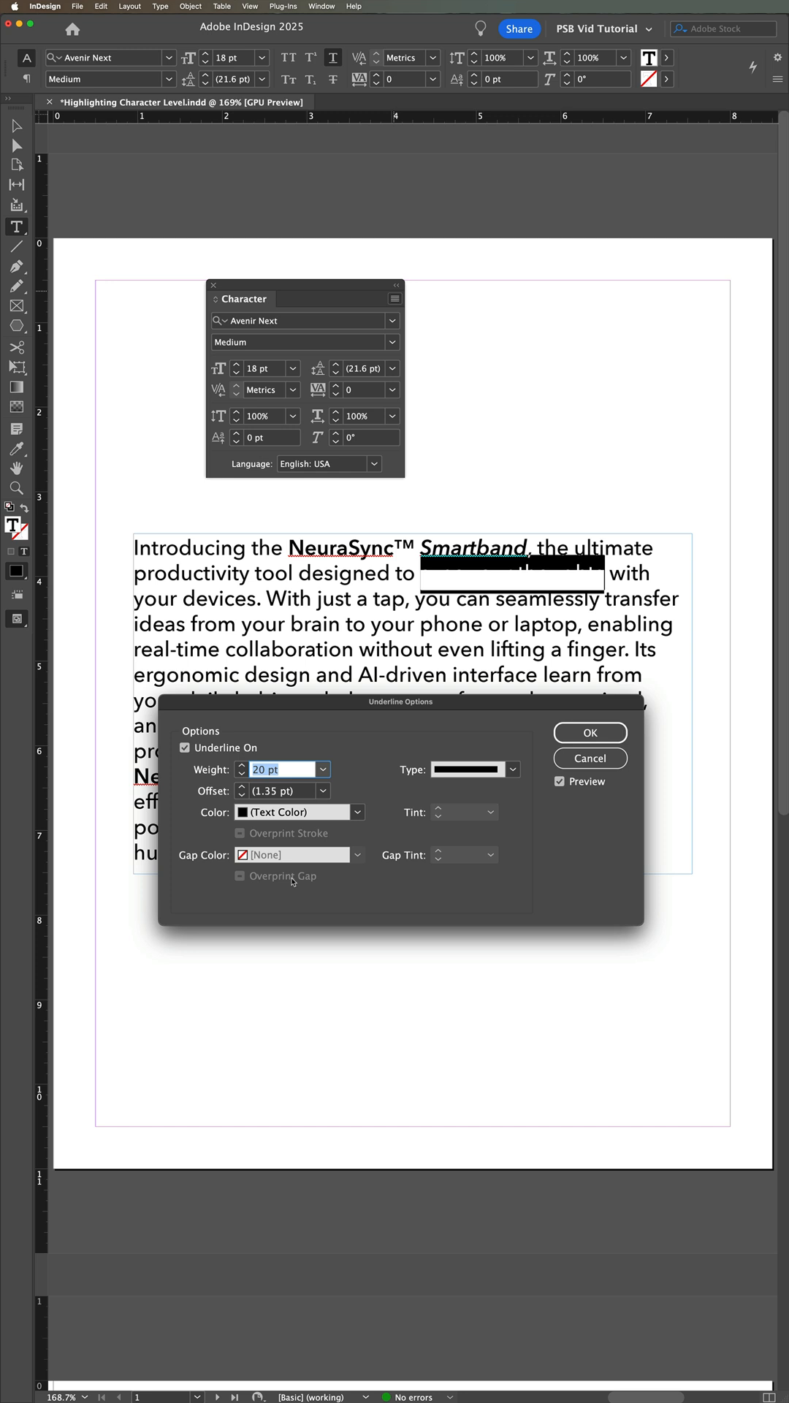
left_click(358, 812)
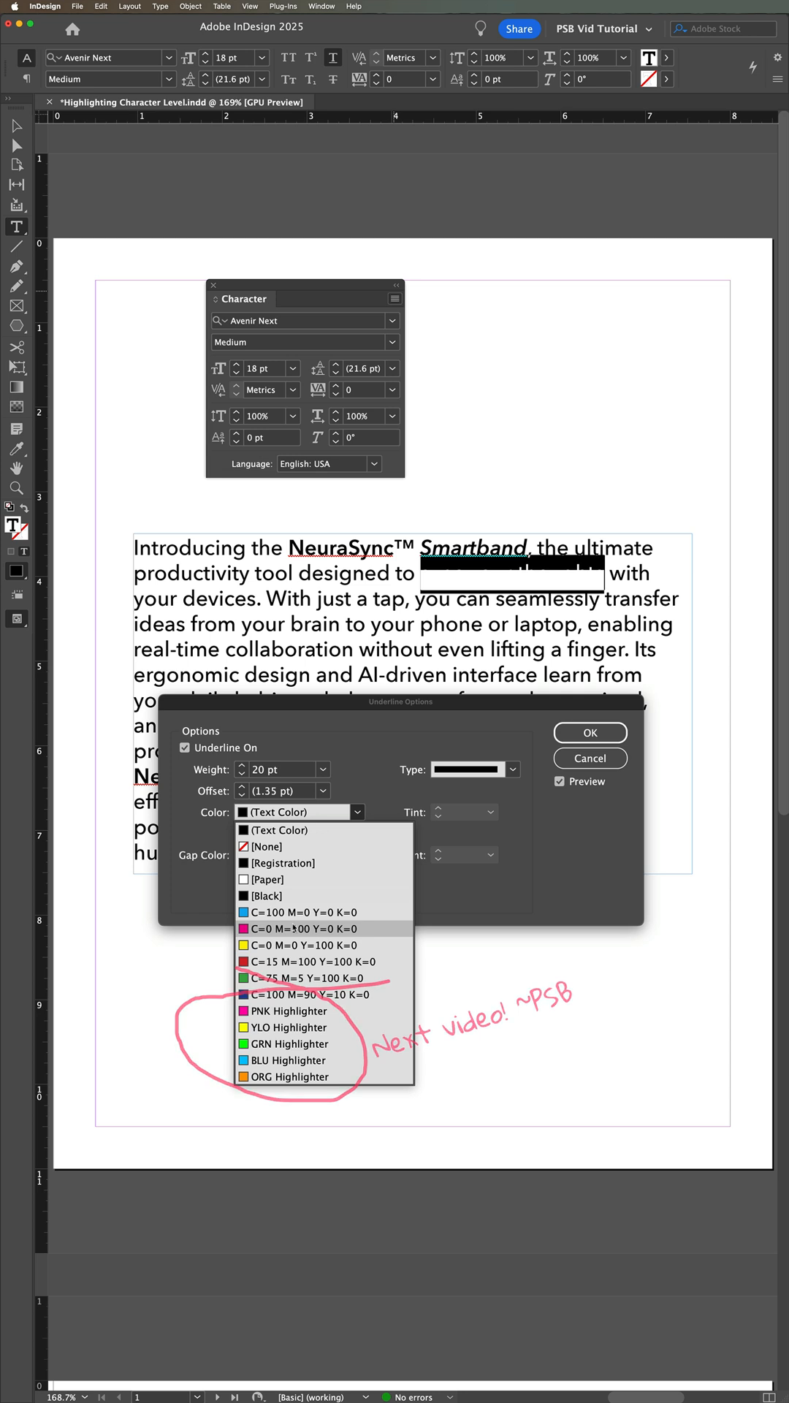
Choose the C=0 M=100 Y=0 K=0 swatch for the underline color
left_click(296, 929)
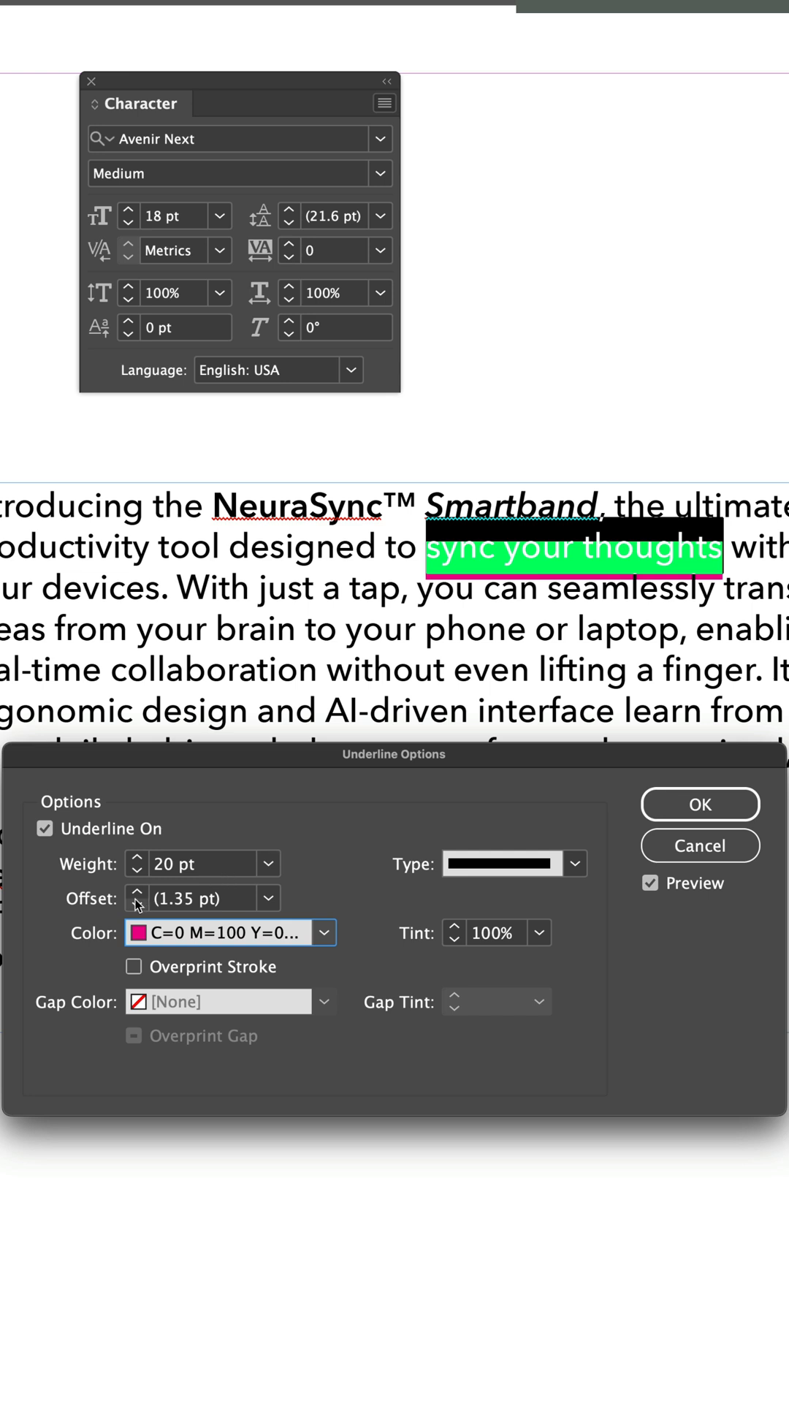
Step the underline Offset down, then back up, settling at -4 pt
left_click(138, 904)
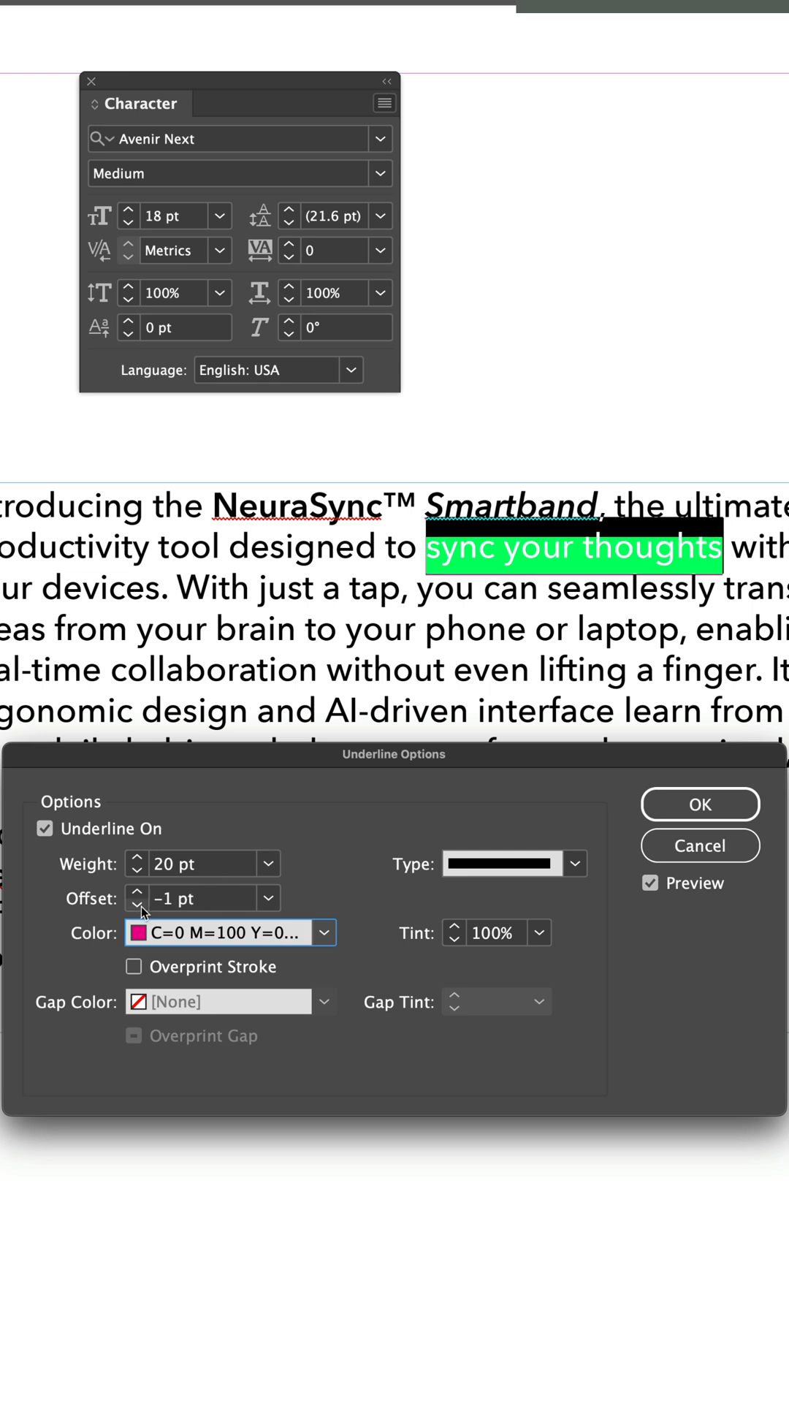
left_click(136, 904)
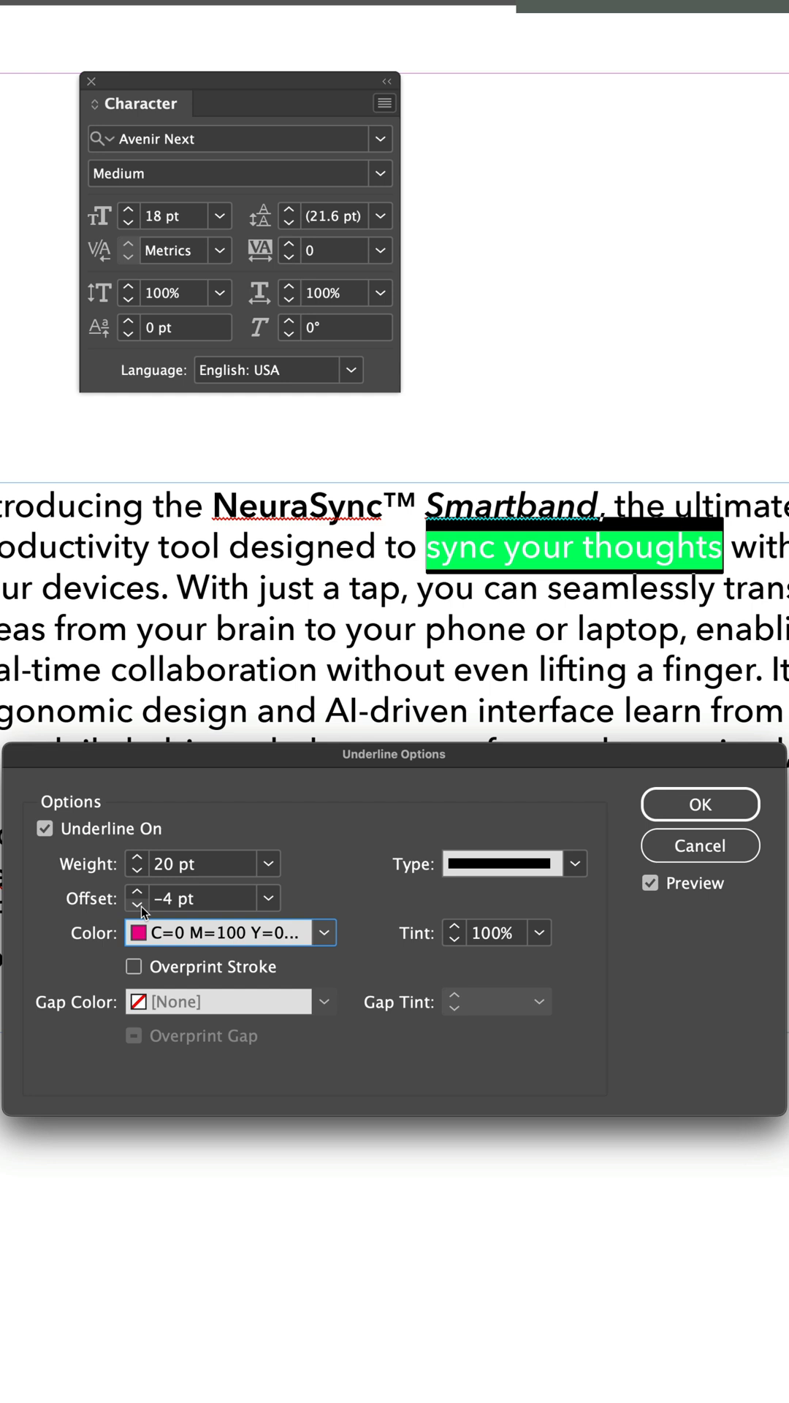
left_click(136, 904)
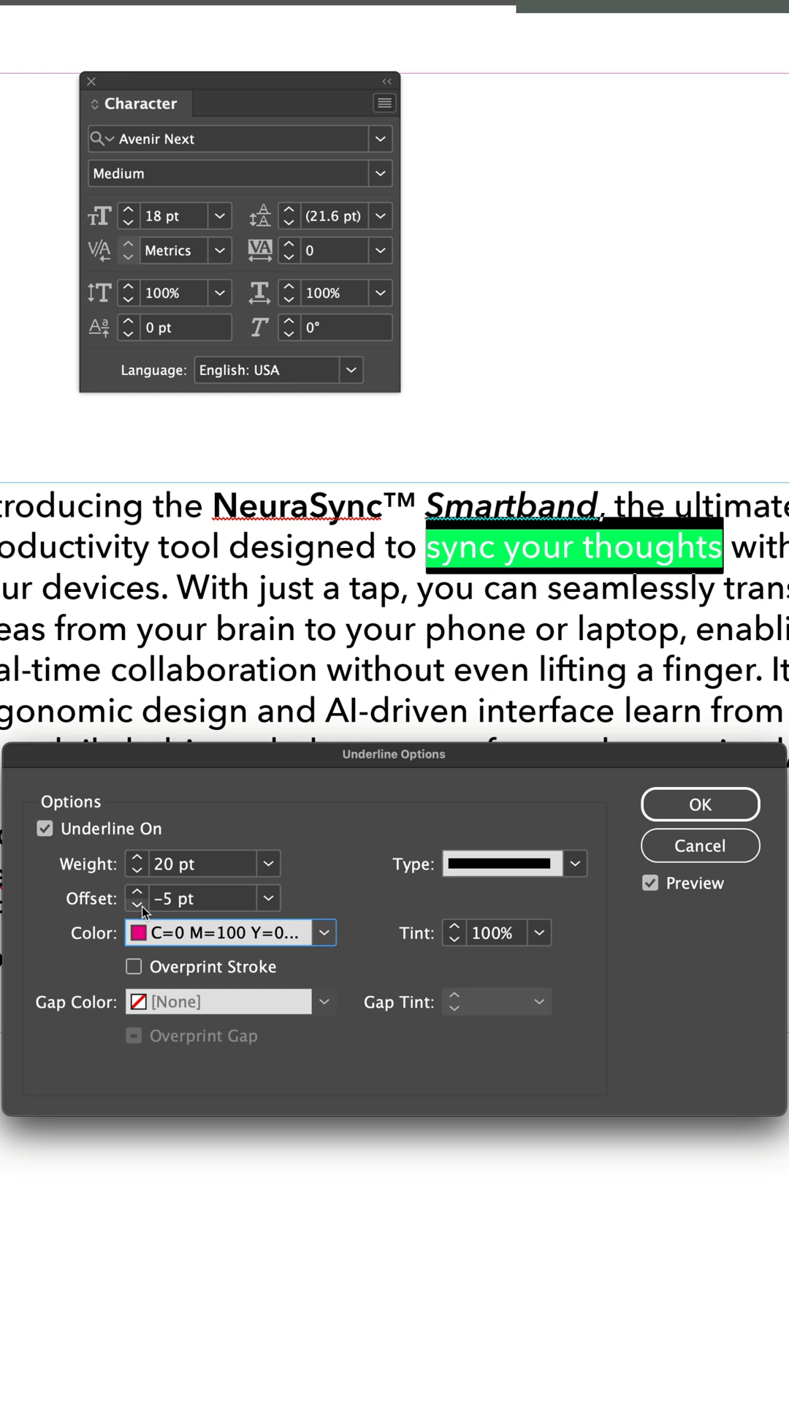
left_click(136, 893)
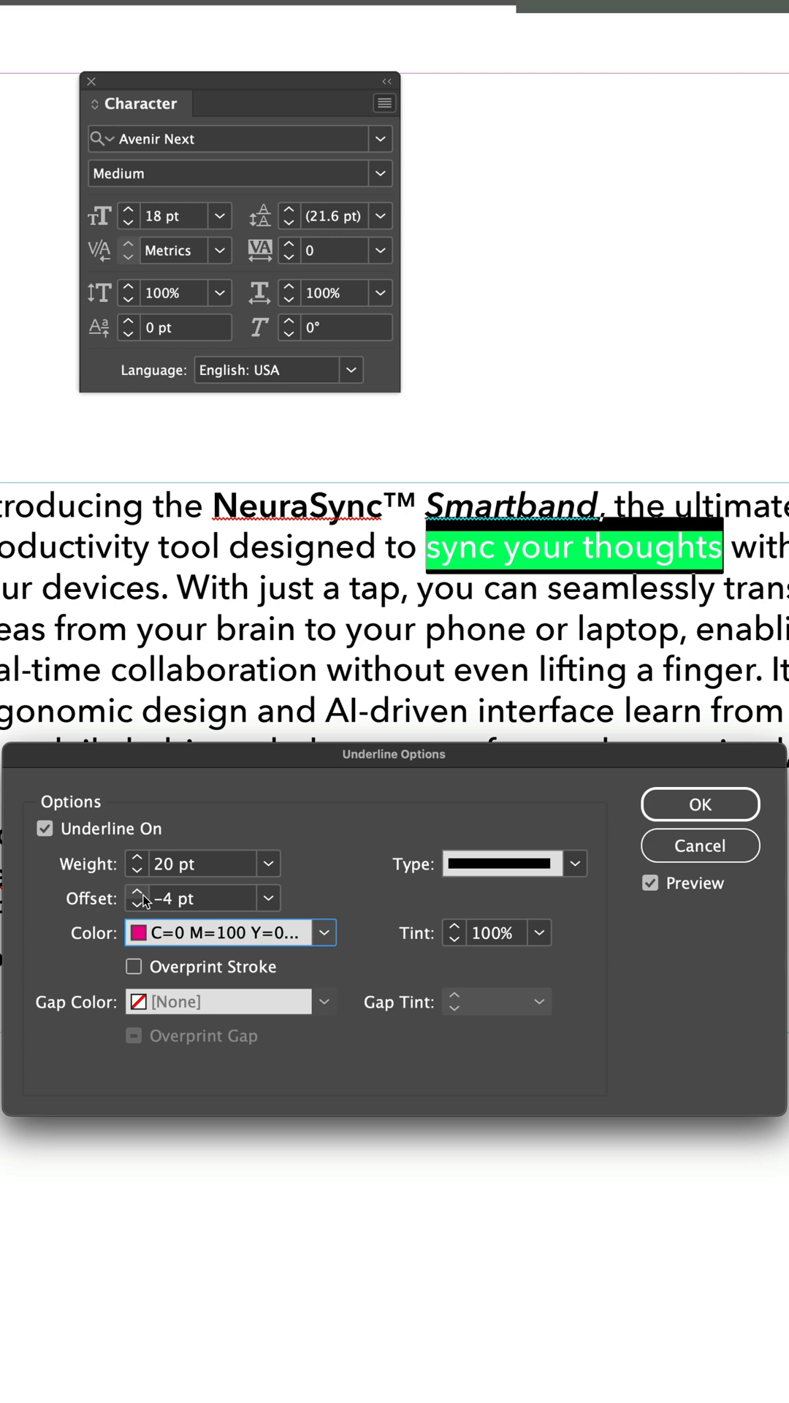